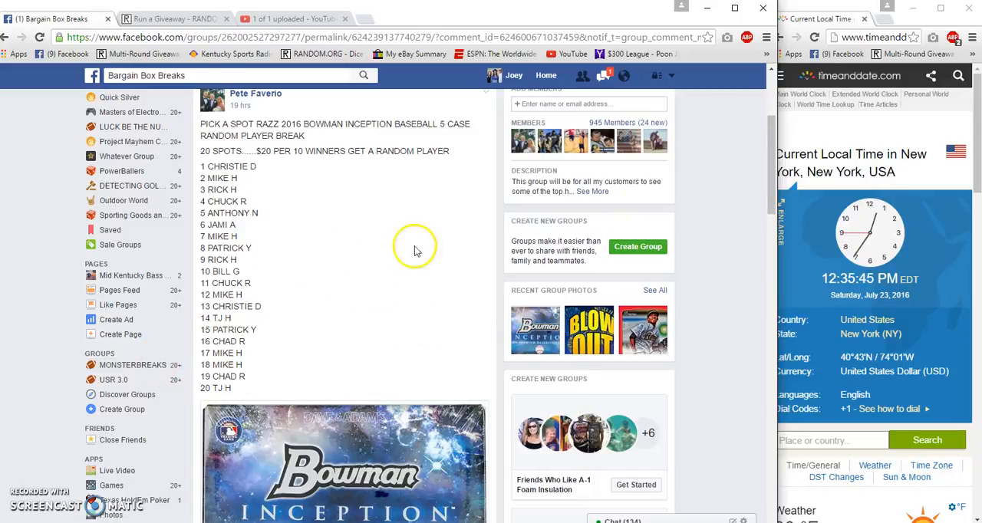
pyautogui.moveTo(374, 240)
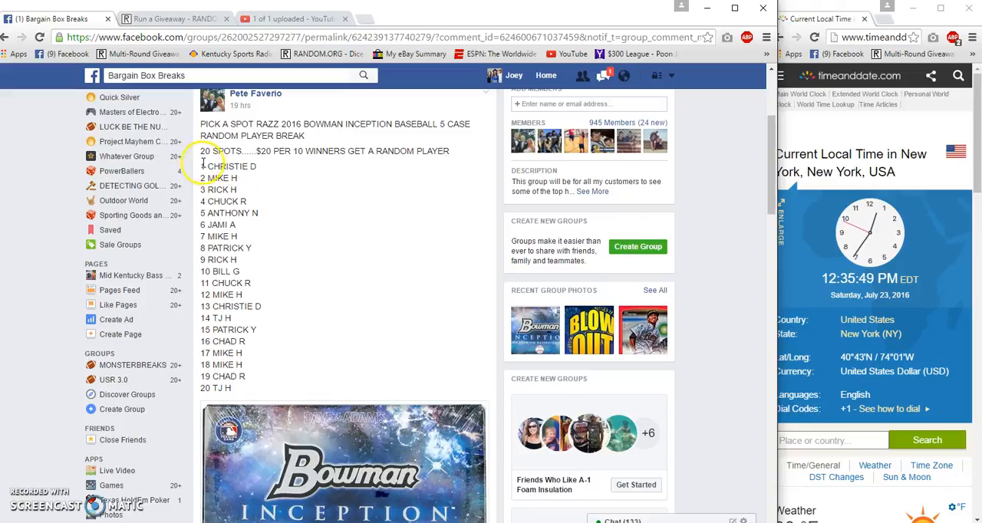
# Step: Highlight the numbered 1–20 player list in the Bowman Inception break post for copying
pyautogui.moveTo(202, 166); pyautogui.dragTo(279, 329)
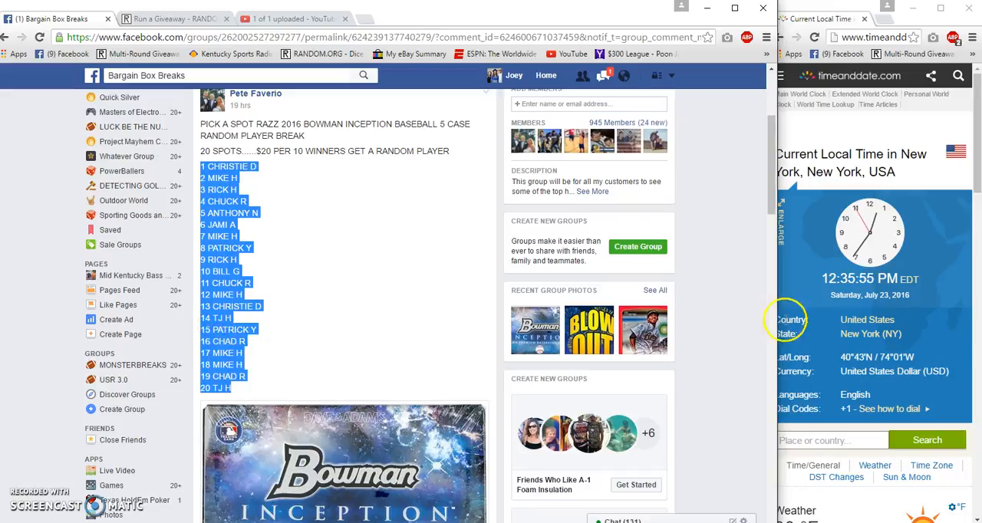
# Step: Scroll to the comments and start a new comment on the break post
pyautogui.scroll(-3)
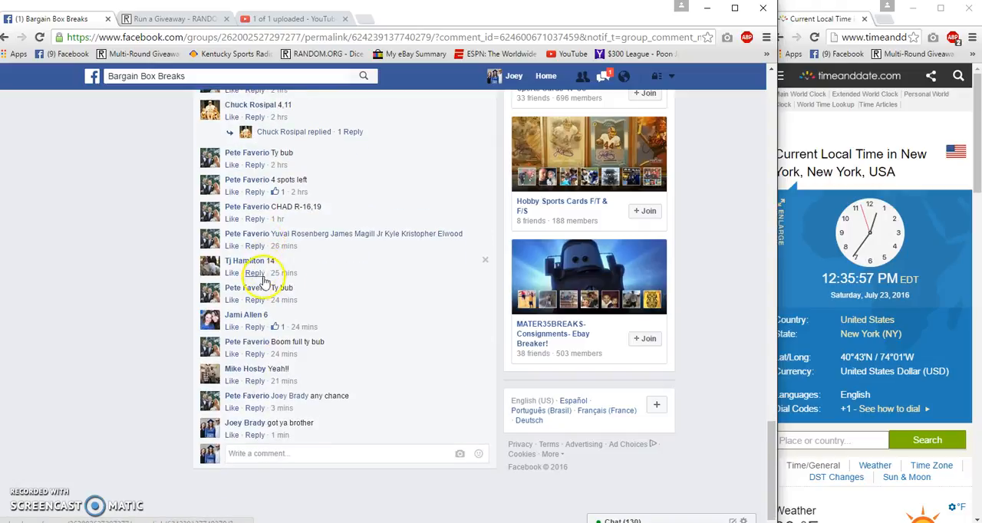
pyautogui.click(307, 454)
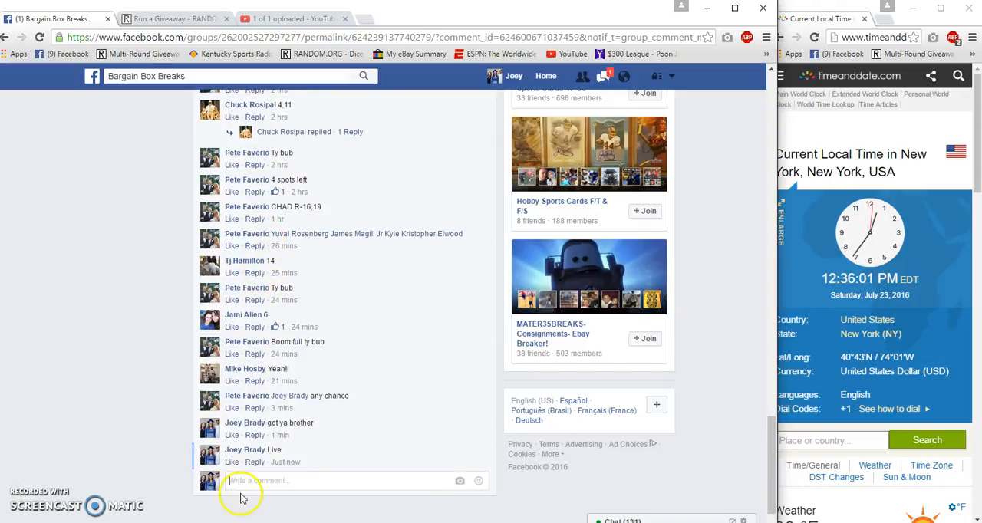
pyautogui.moveTo(285, 462)
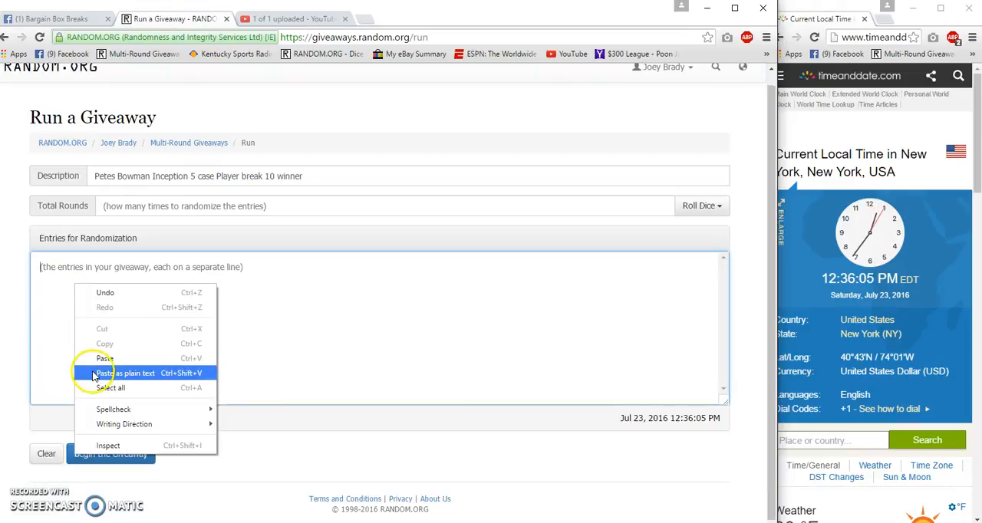
# Step: Paste the 20 player entries as plain text and begin the giveaway randomization
pyautogui.click(131, 373)
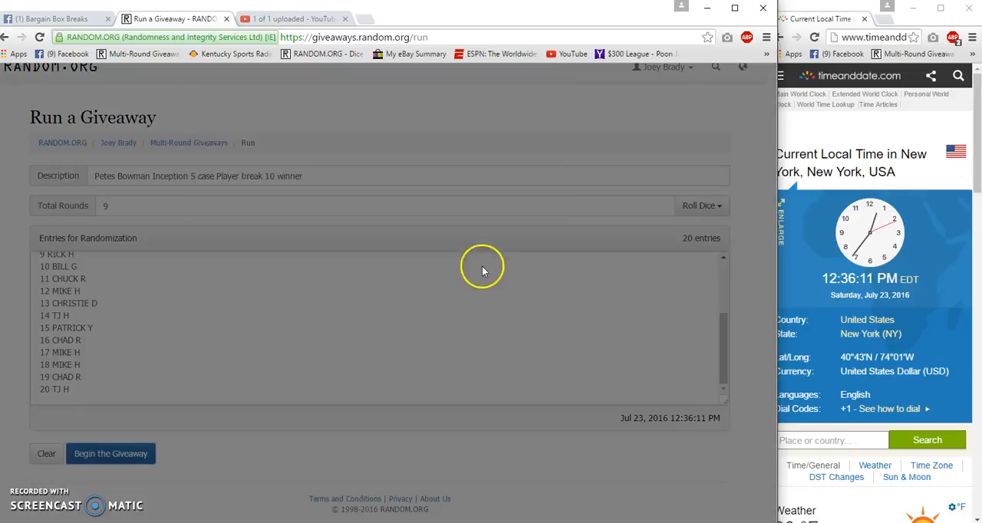
pyautogui.click(110, 454)
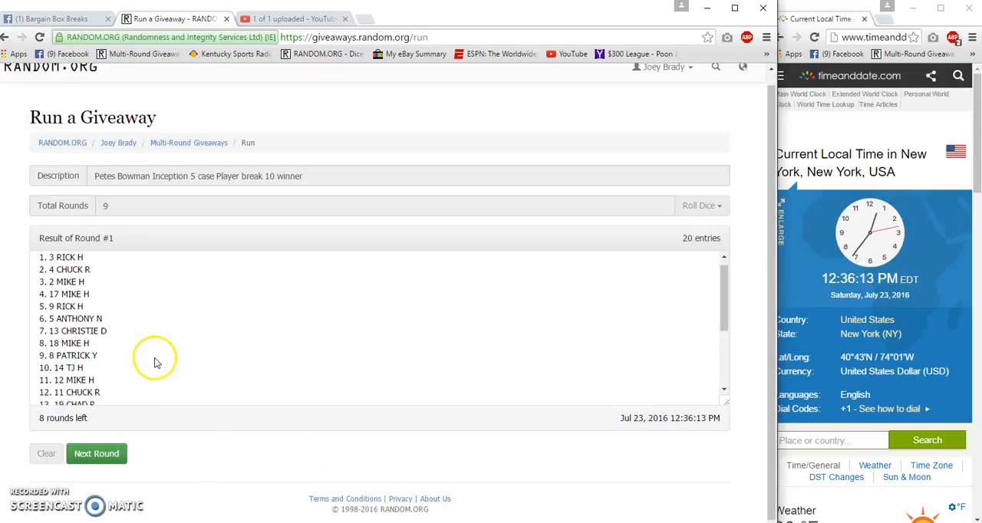
# Step: Run the successive rounds through round 8, then return to the Facebook break post
pyautogui.click(95, 455)
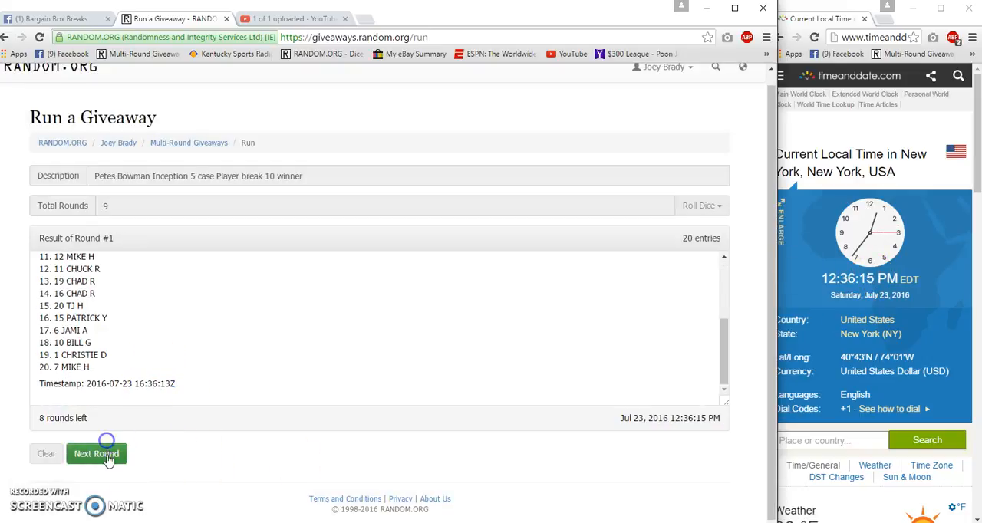
pyautogui.click(95, 454)
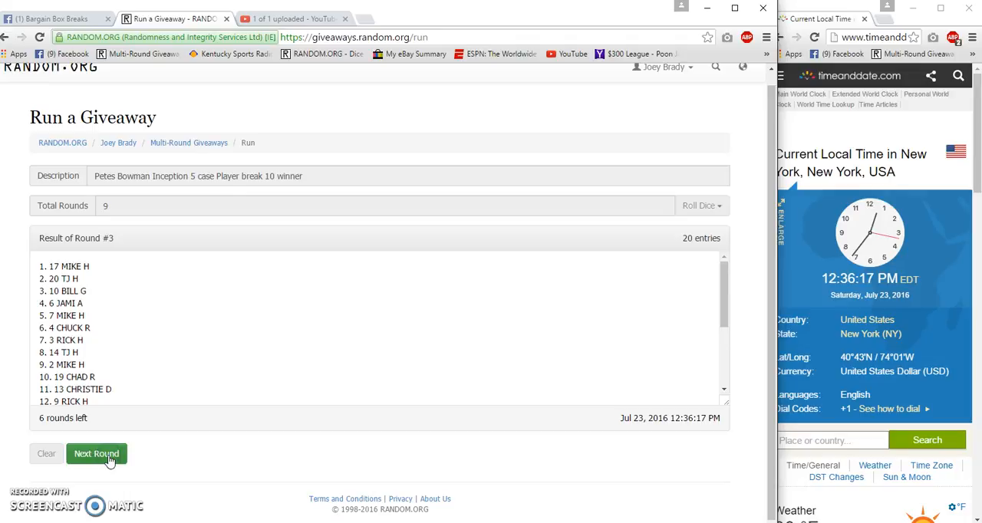
pyautogui.click(95, 454)
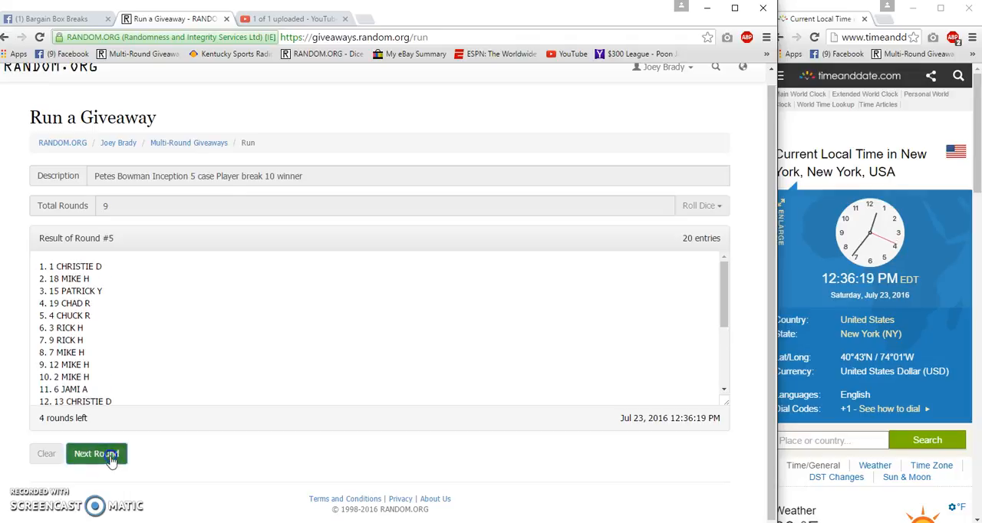
pyautogui.click(97, 455)
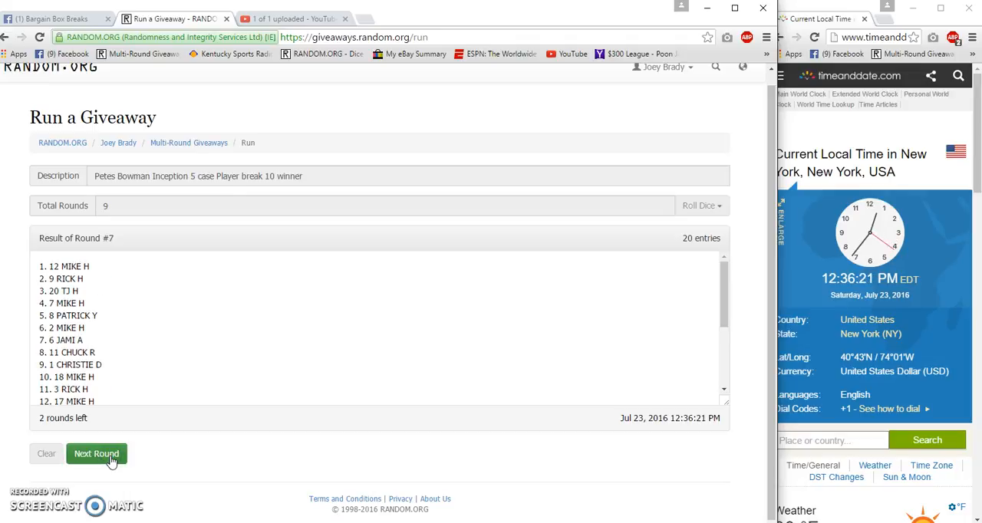
pyautogui.click(95, 454)
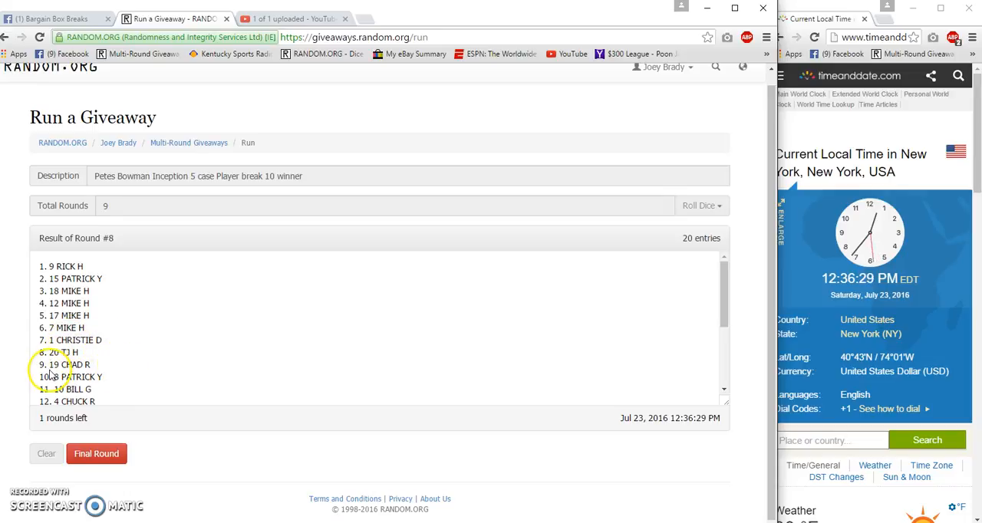
pyautogui.scroll(-3)
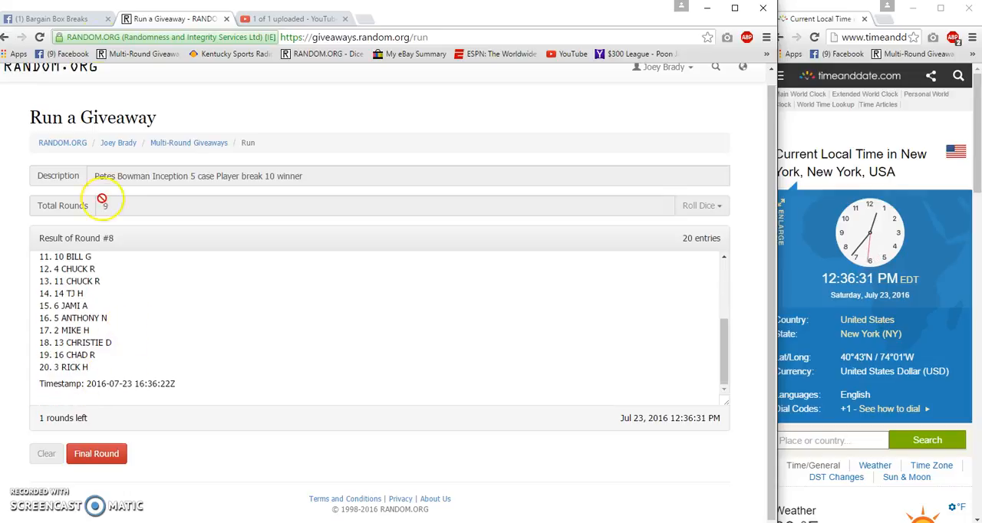
pyautogui.click(54, 18)
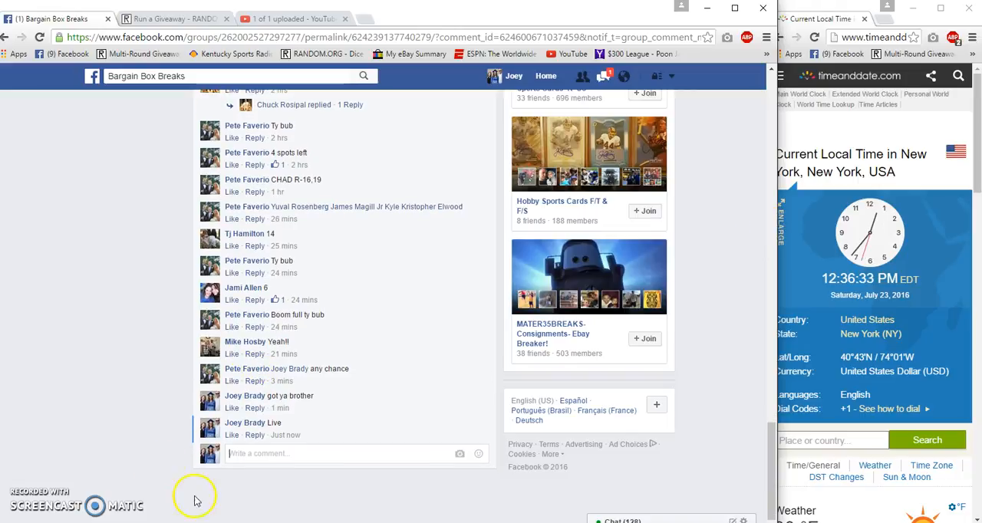
# Step: Write the 'Good Luck Final Roll' comment and return to the giveaway results
pyautogui.write('Good')
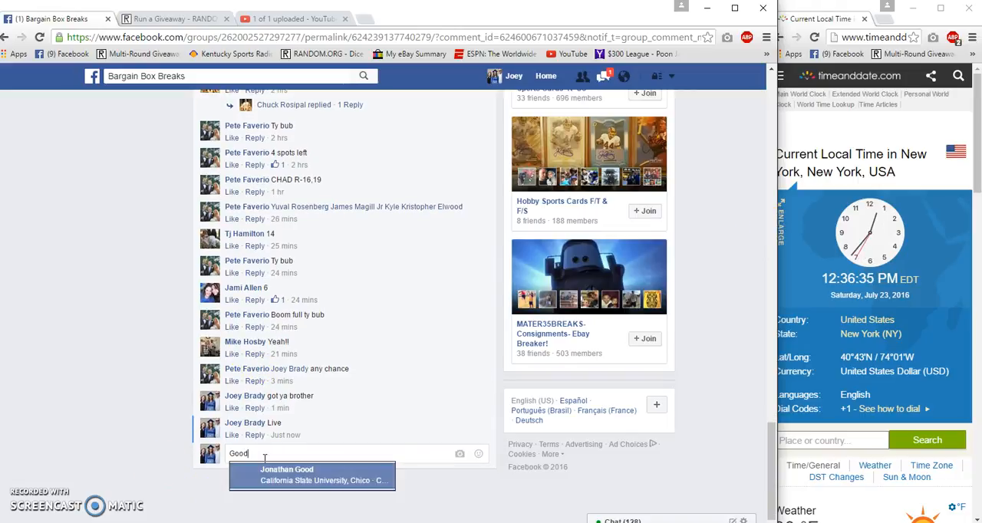
pyautogui.write('Luck')
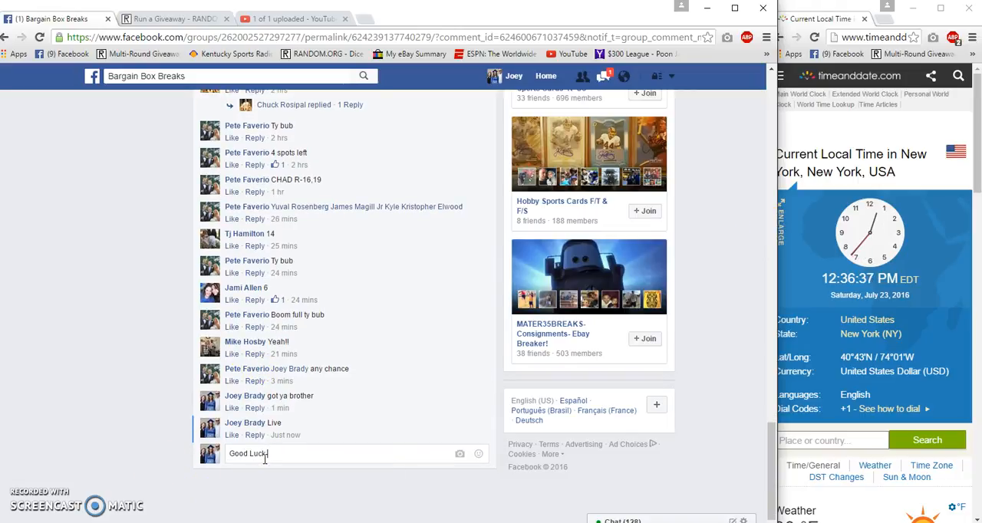
pyautogui.write('Fianl R')
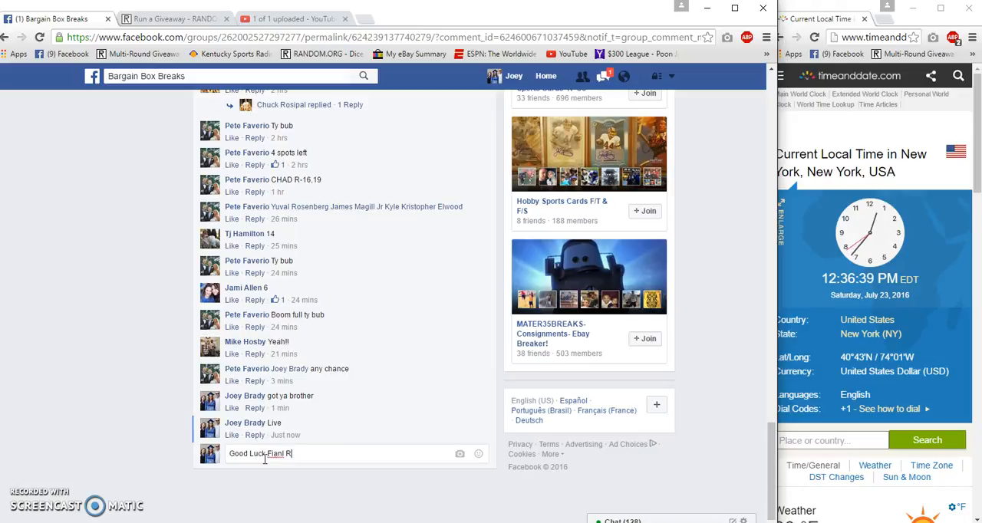
pyautogui.write('Final')
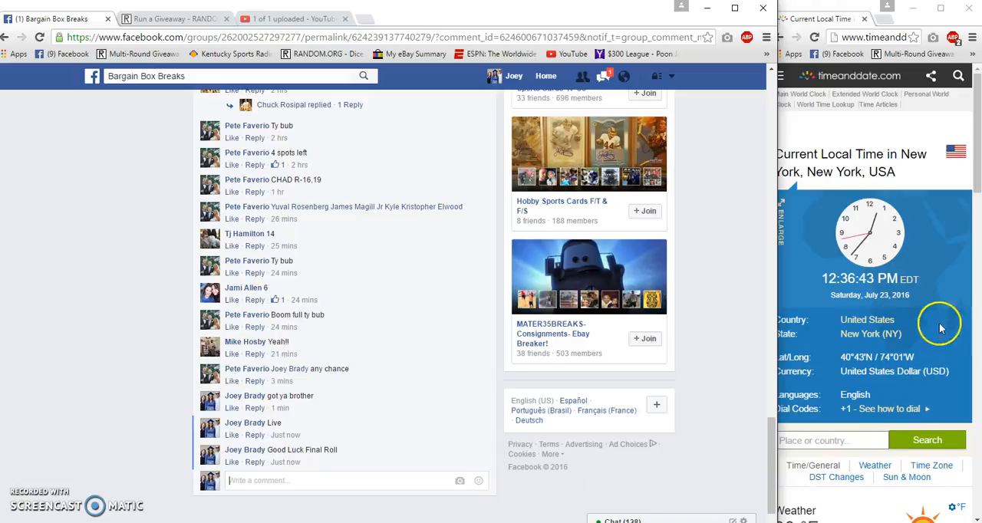
pyautogui.moveTo(285, 462)
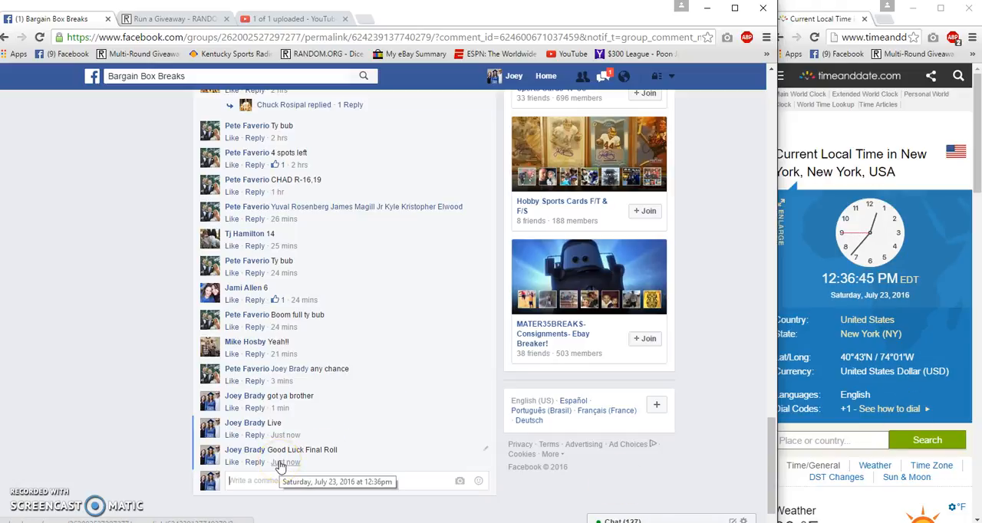
pyautogui.click(172, 19)
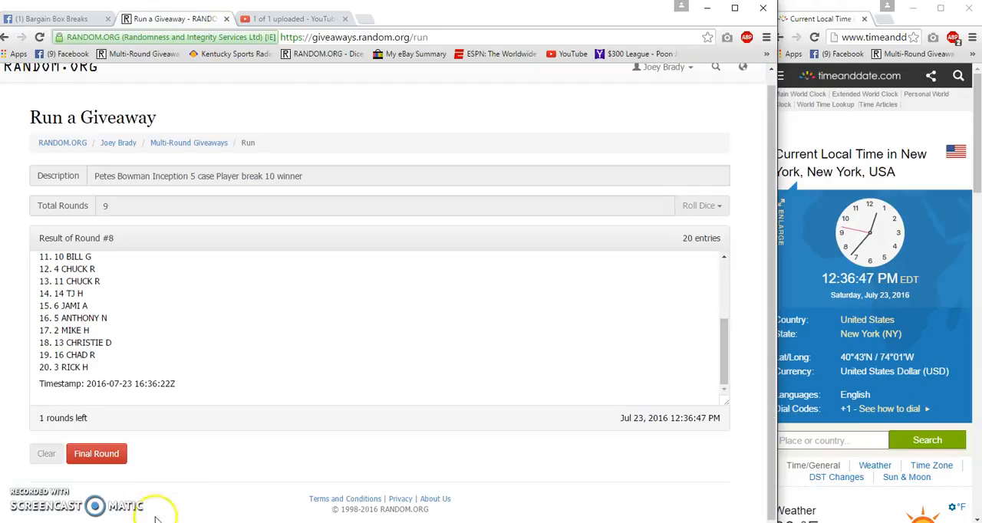
# Step: Run the final ninth round, copy its results list, and open the giveaway's verification record
pyautogui.click(95, 454)
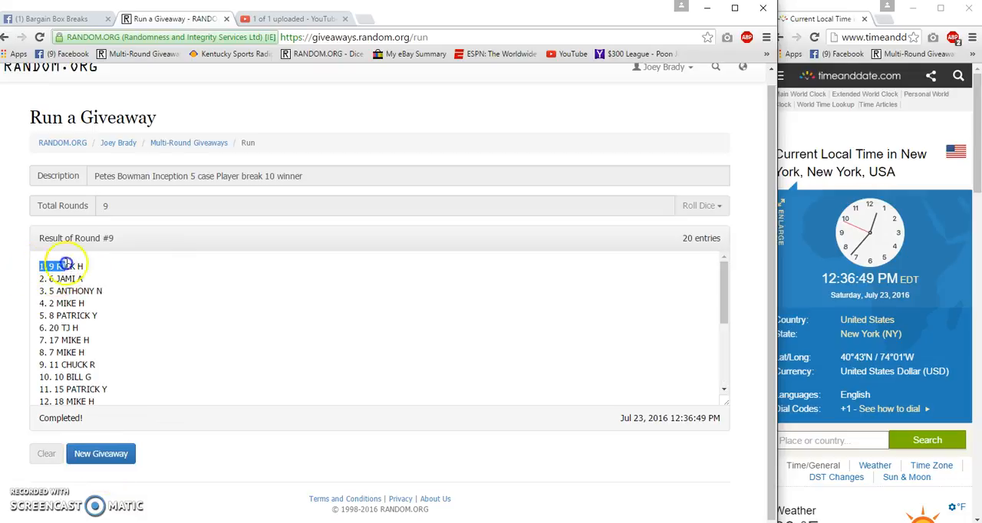
pyautogui.moveTo(61, 267); pyautogui.dragTo(62, 304)
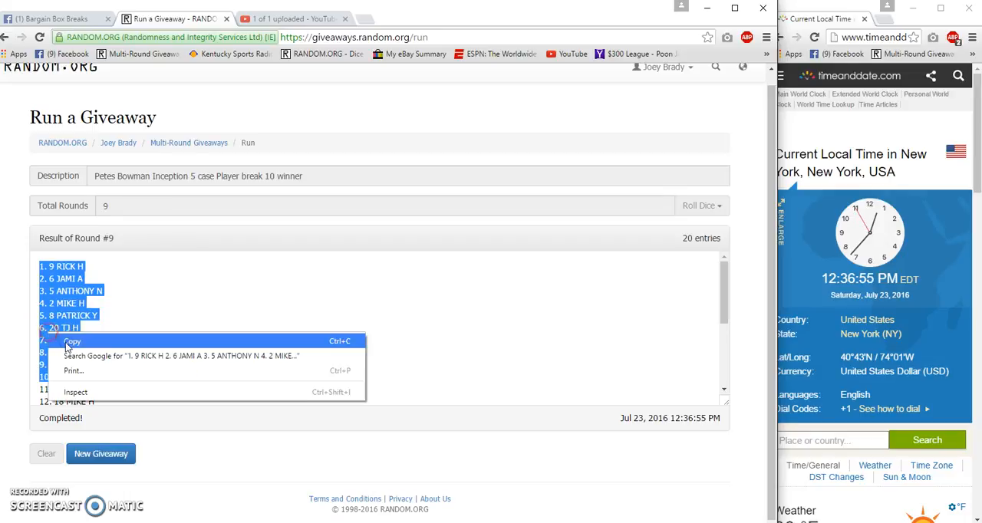
pyautogui.click(549, 290)
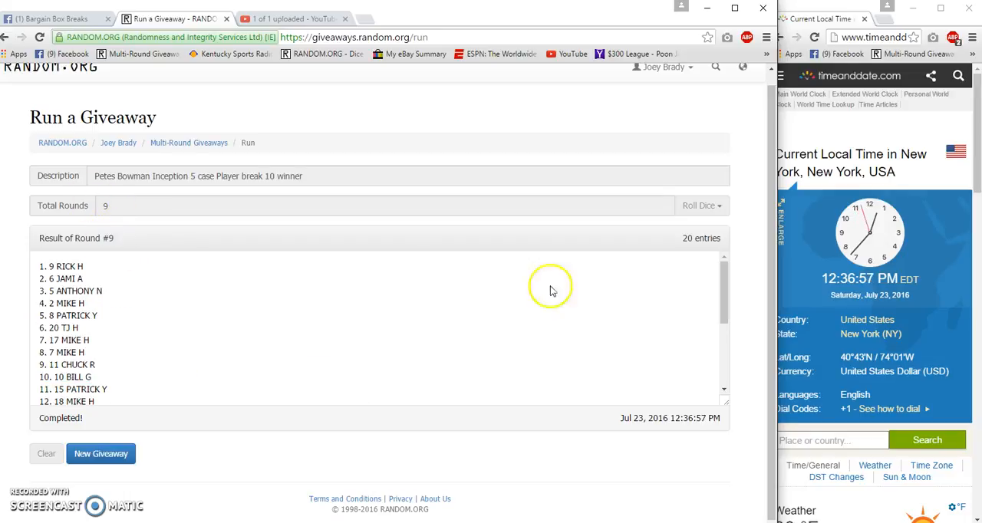
pyautogui.scroll(-3)
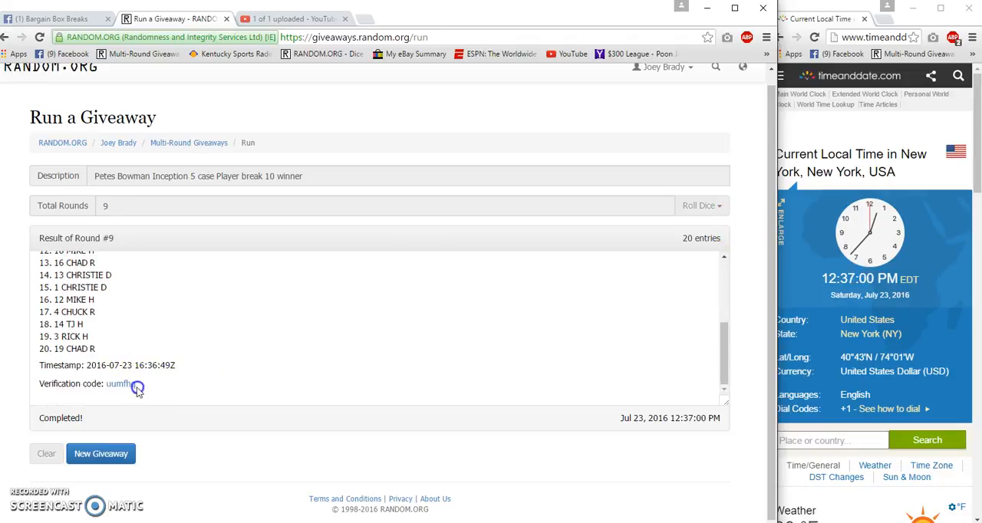
pyautogui.click(120, 383)
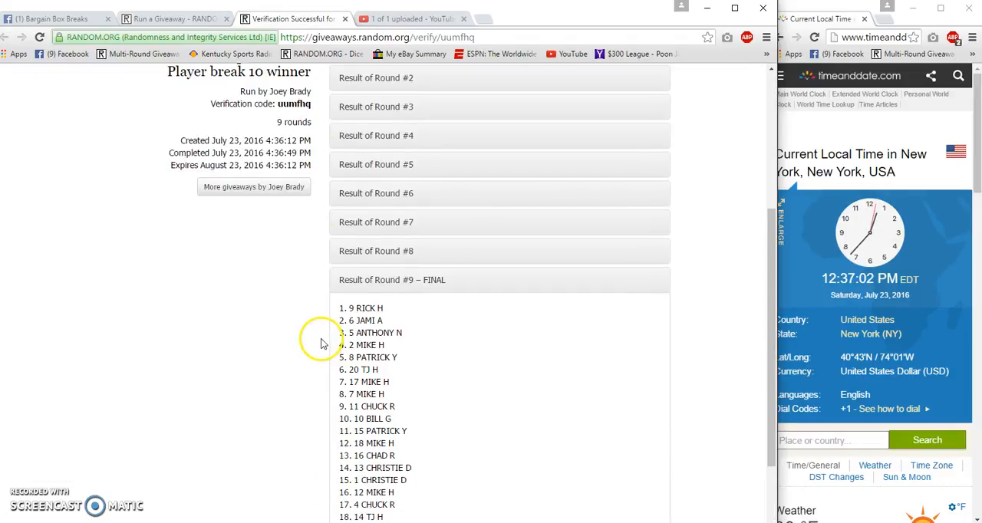
pyautogui.moveTo(349, 376)
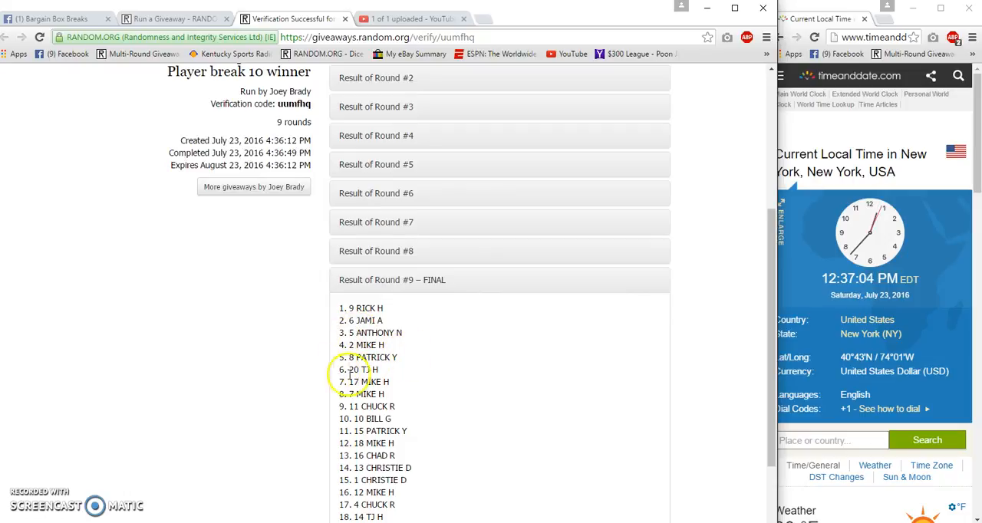
pyautogui.moveTo(172, 310)
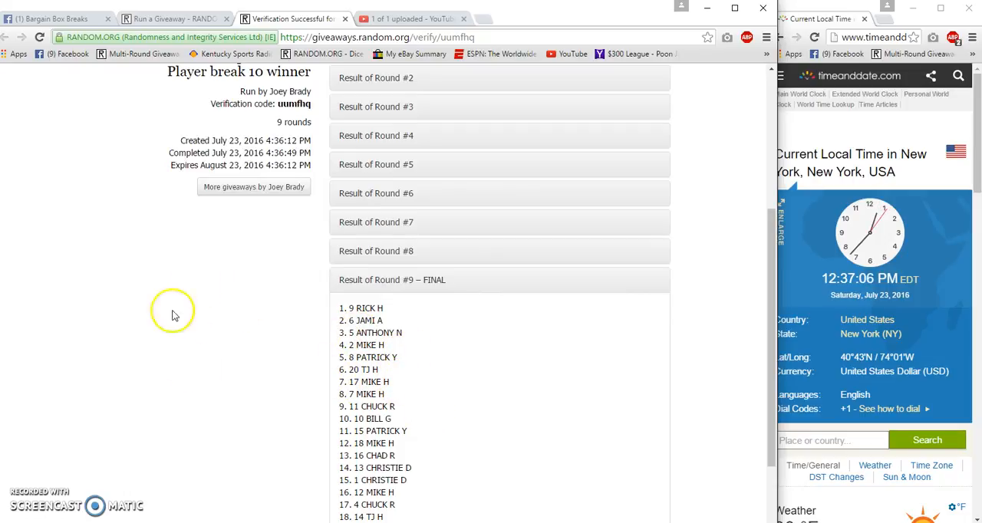
# Step: Post a 'Done' comment on the Facebook break post
pyautogui.click(53, 19)
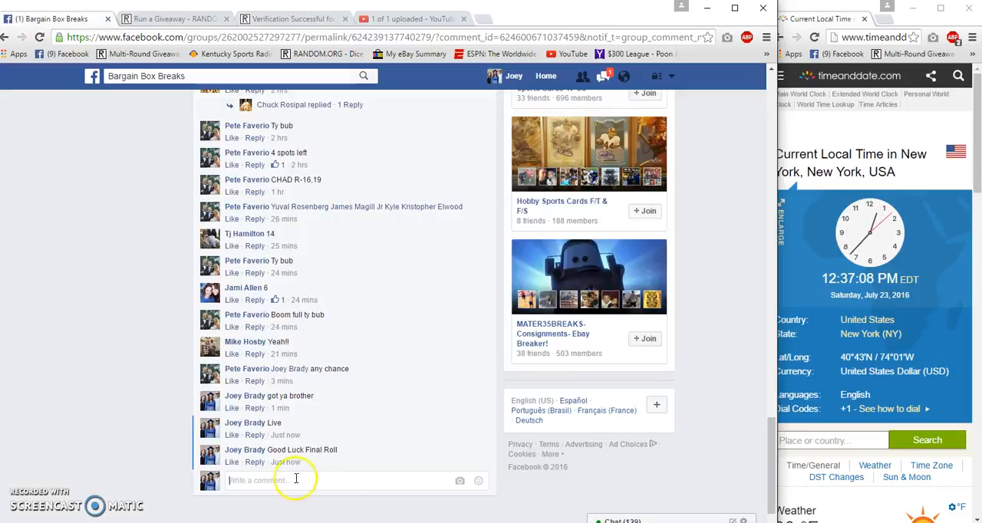
pyautogui.write('Done')
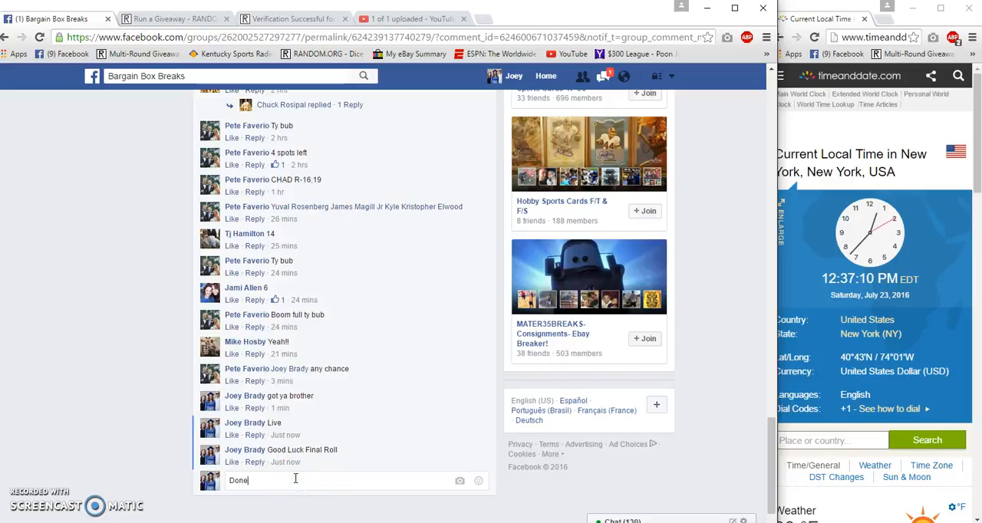
pyautogui.press('Return')
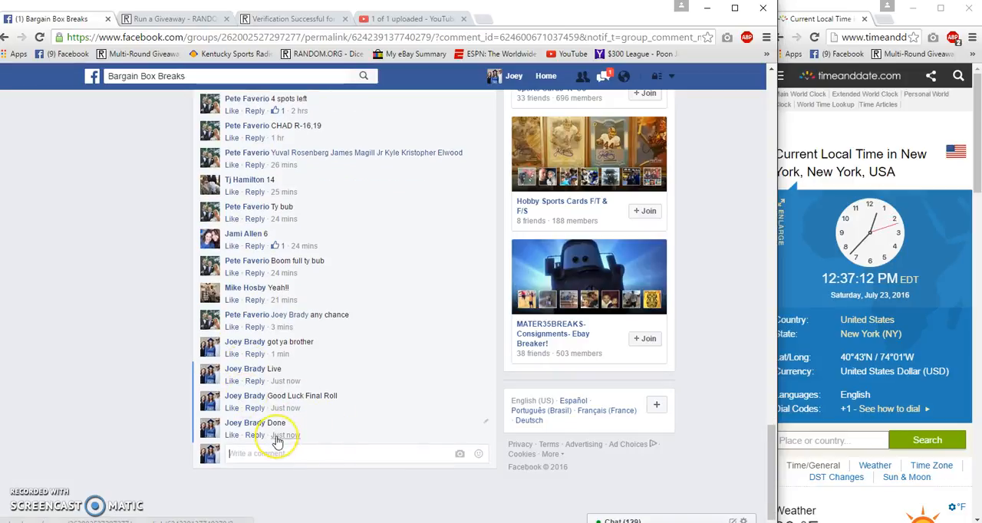